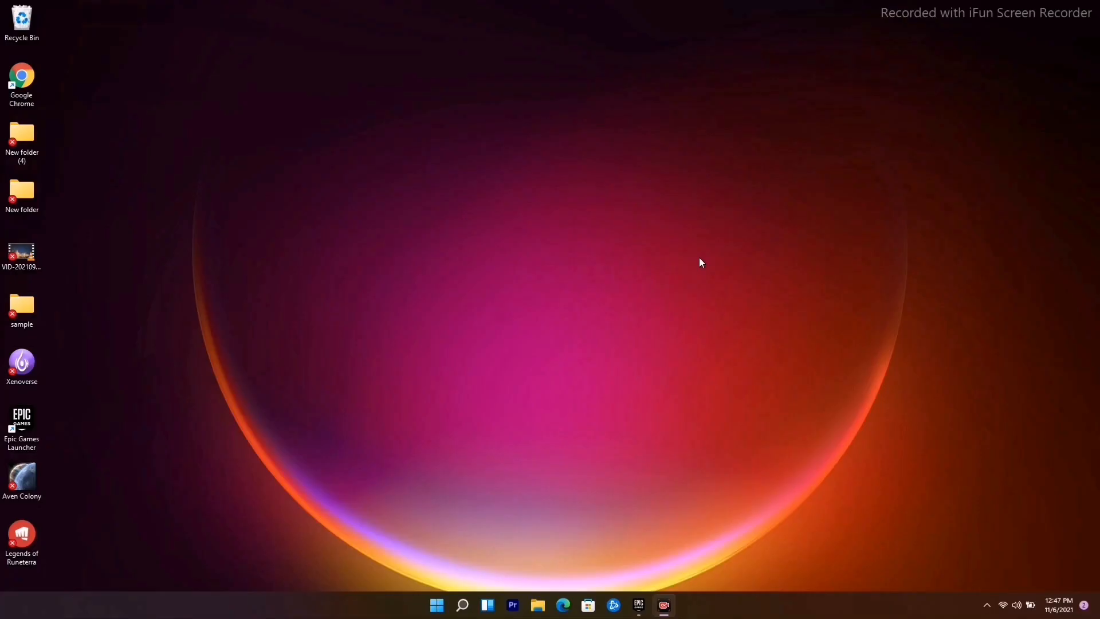
pyautogui.moveTo(675, 257)
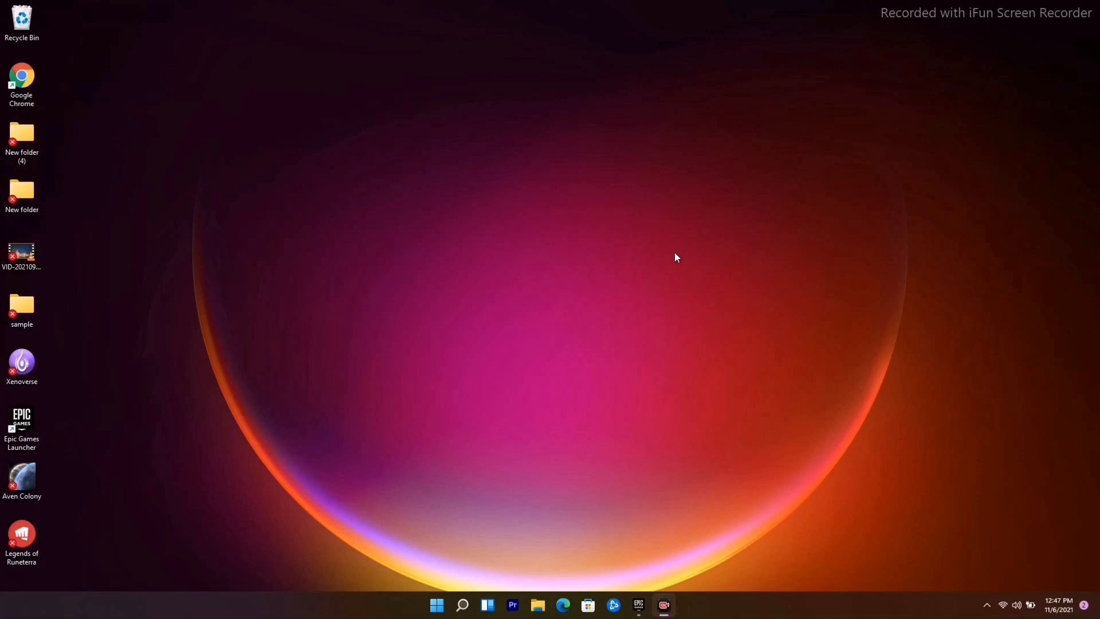
pyautogui.moveTo(612, 443)
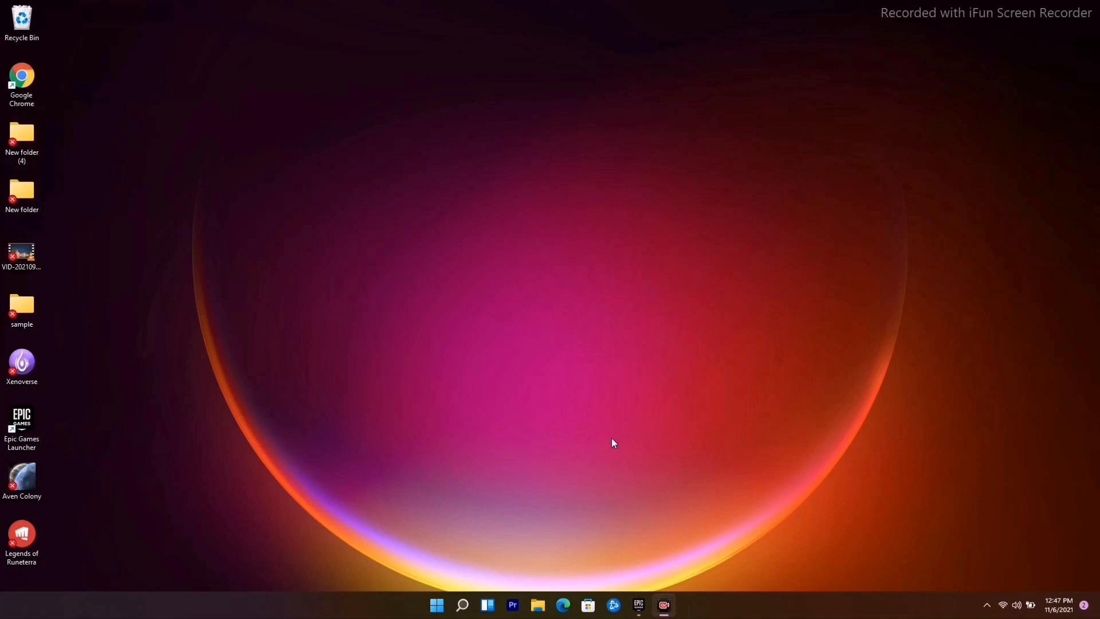
# Step: Show the Performance Options advanced page with the 4864 MB total paging file size
pyautogui.click(435, 605)
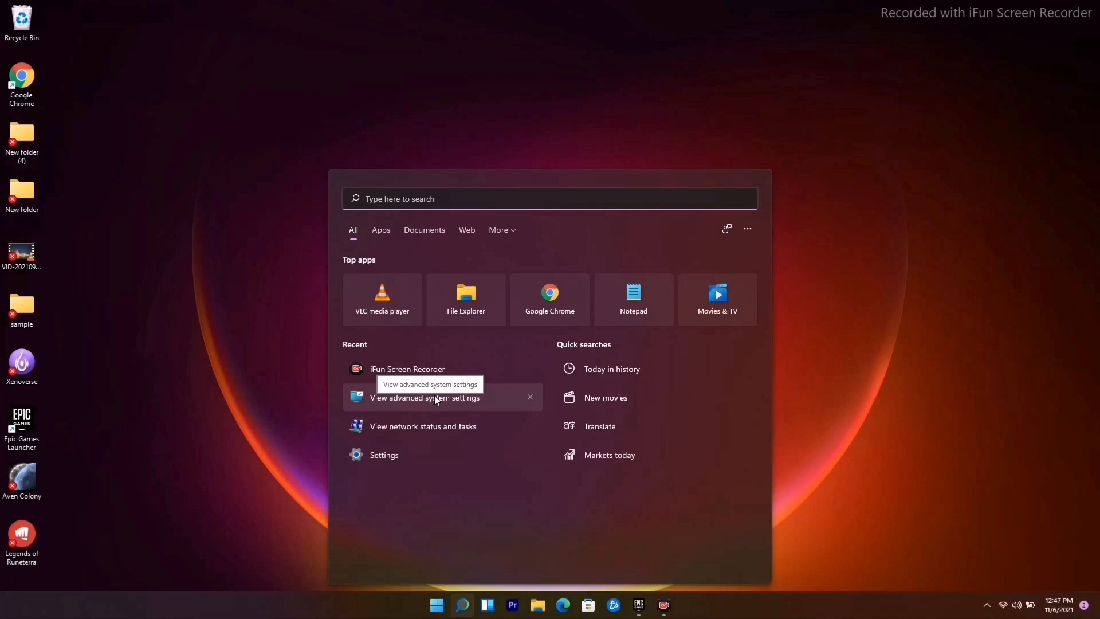
pyautogui.click(425, 397)
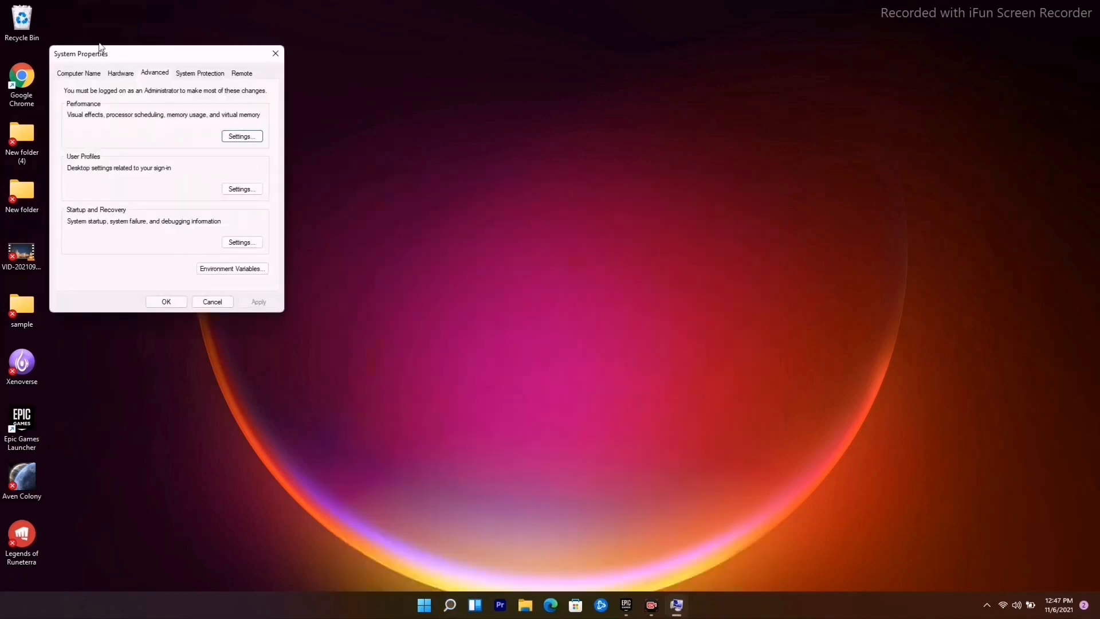
pyautogui.click(240, 137)
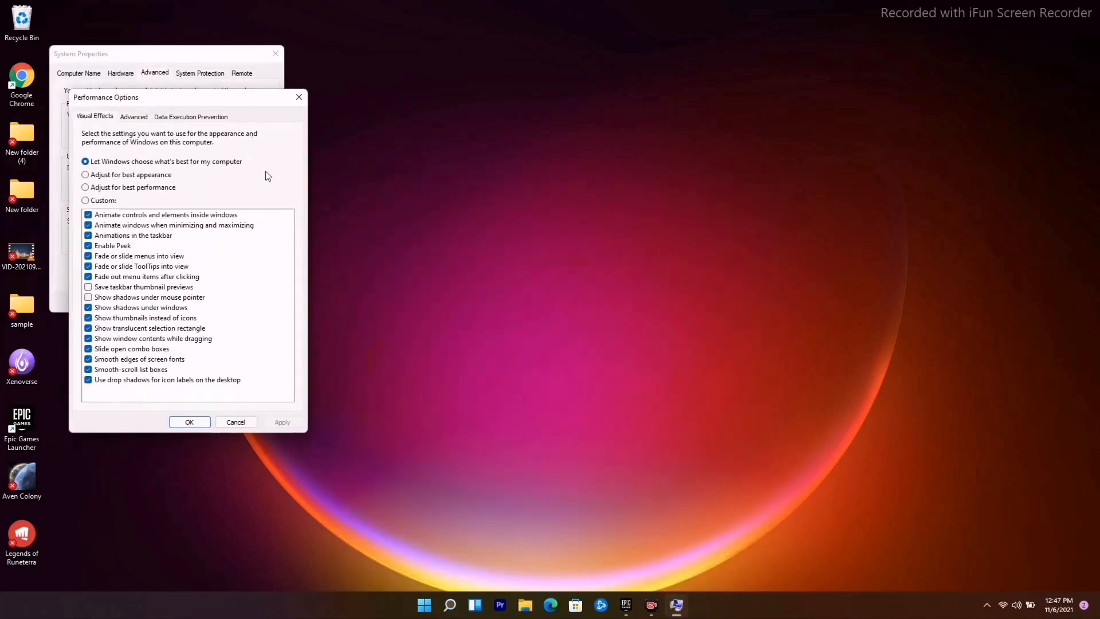
pyautogui.click(133, 116)
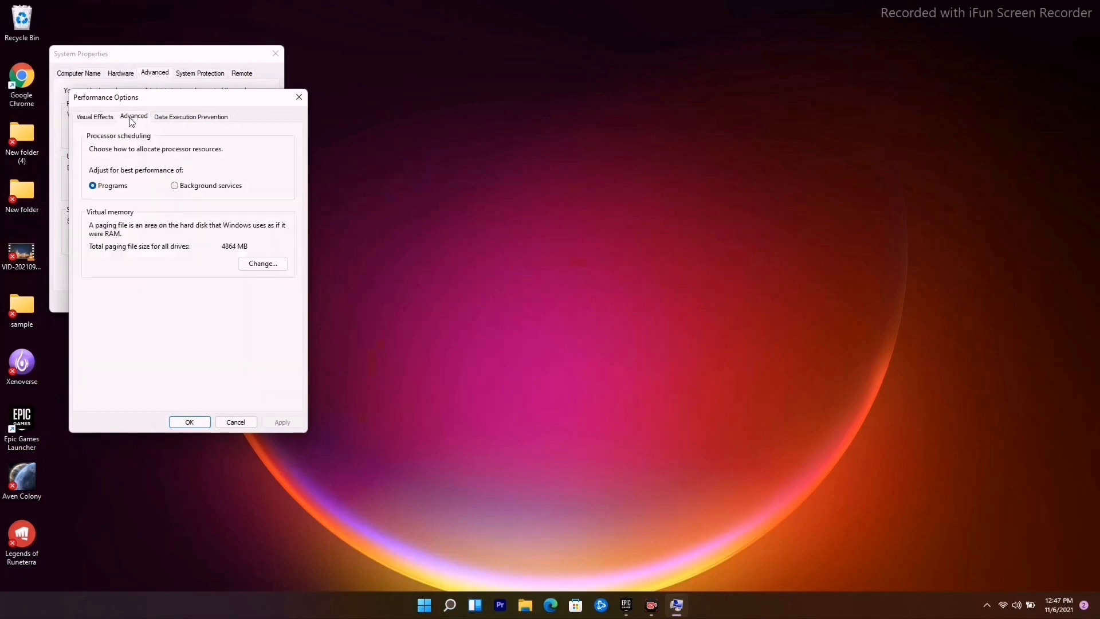
pyautogui.moveTo(135, 219)
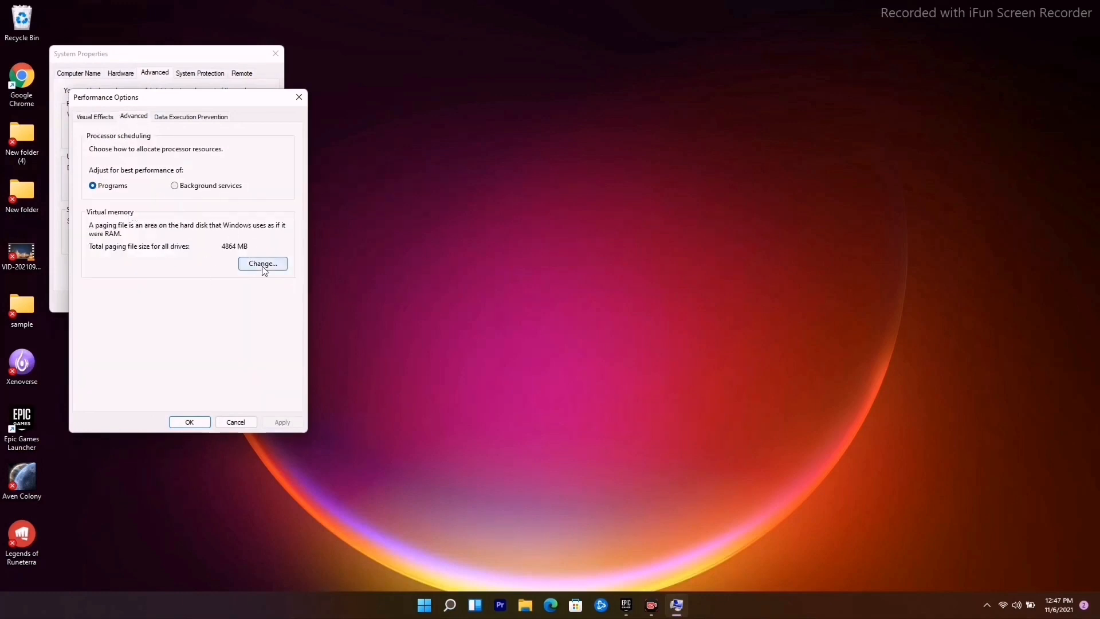
# Step: Set drive C: paging file to a custom size and confirm both dialogs
pyautogui.click(263, 263)
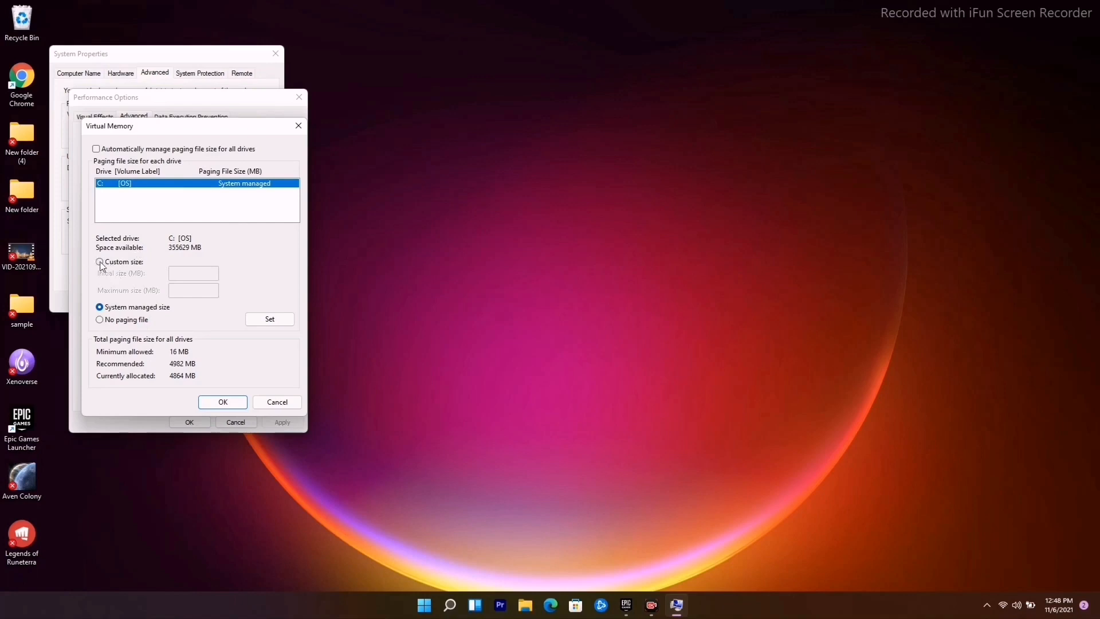
pyautogui.click(99, 262)
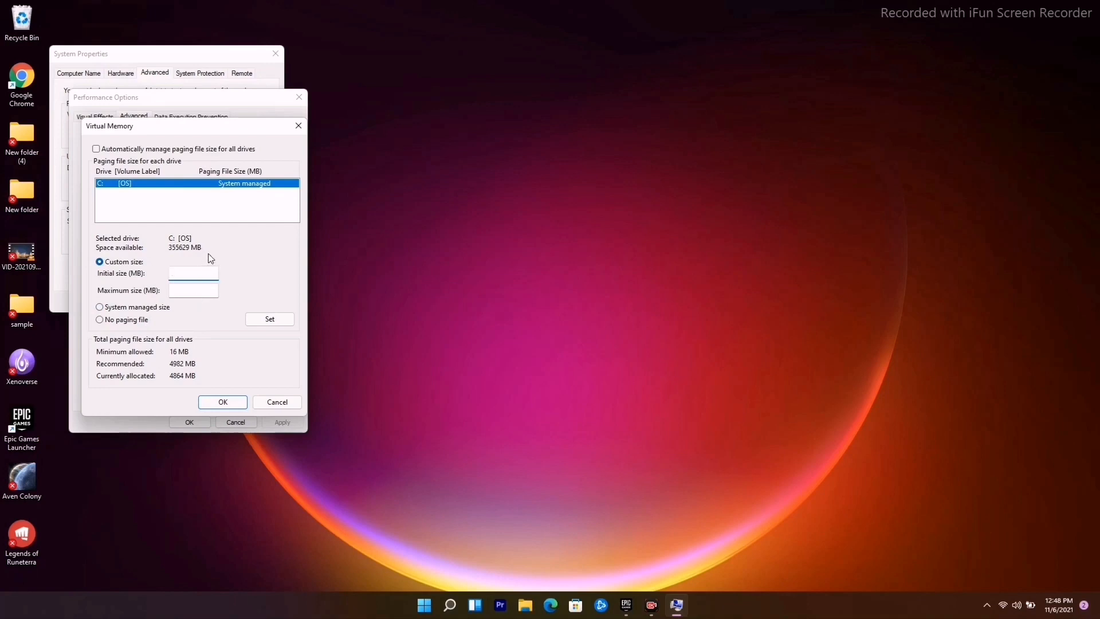
pyautogui.moveTo(181, 223)
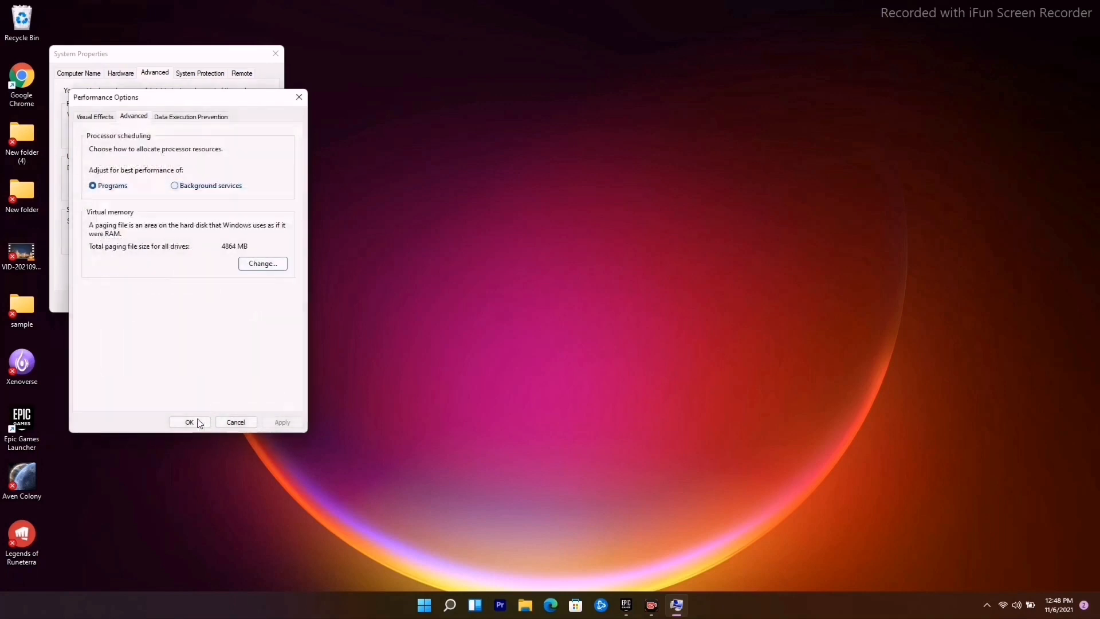
pyautogui.click(189, 422)
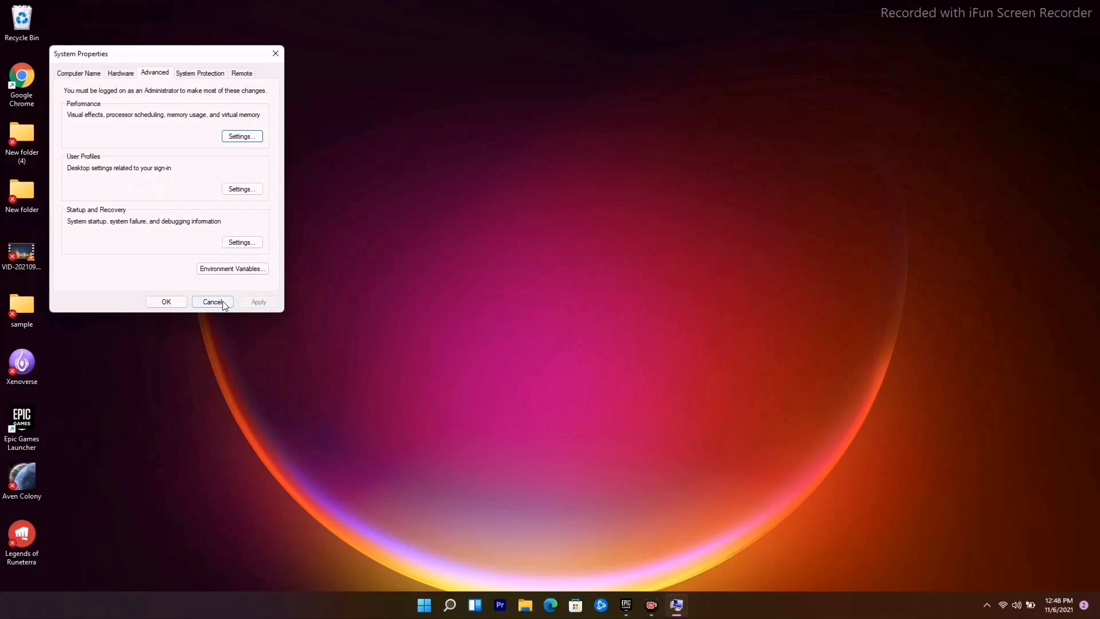
# Step: Cancel System Properties and bring up the Start button's Quick Link menu
pyautogui.click(212, 302)
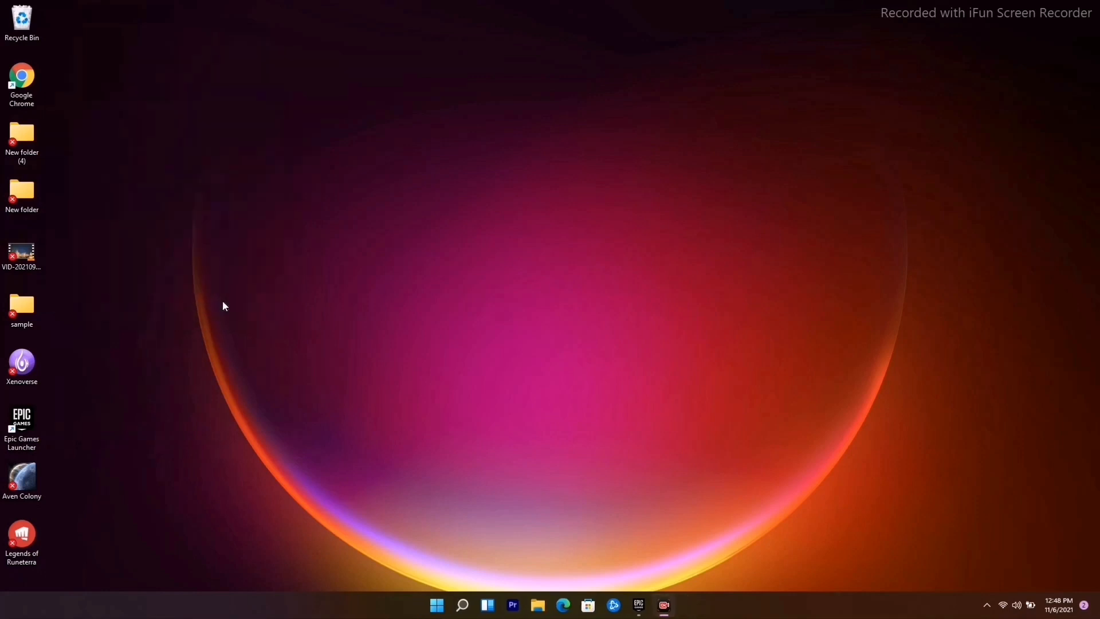
pyautogui.moveTo(202, 318)
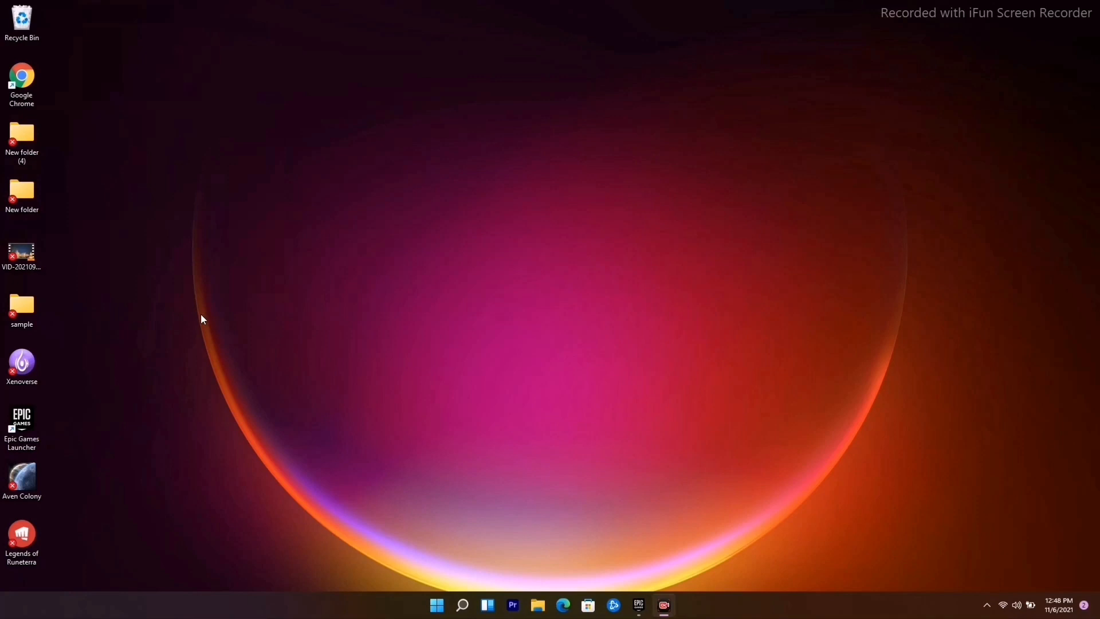
pyautogui.rightClick(437, 605)
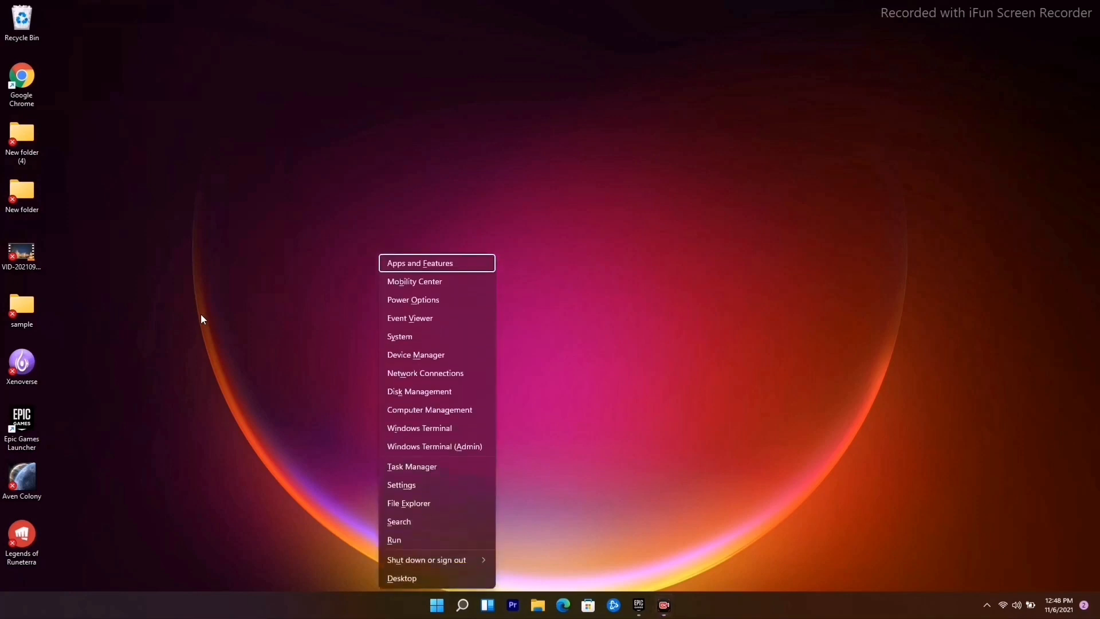
# Step: Auto-search drivers for the NVIDIA GeForce RTX 2080 adapter; best driver already installed
pyautogui.click(441, 361)
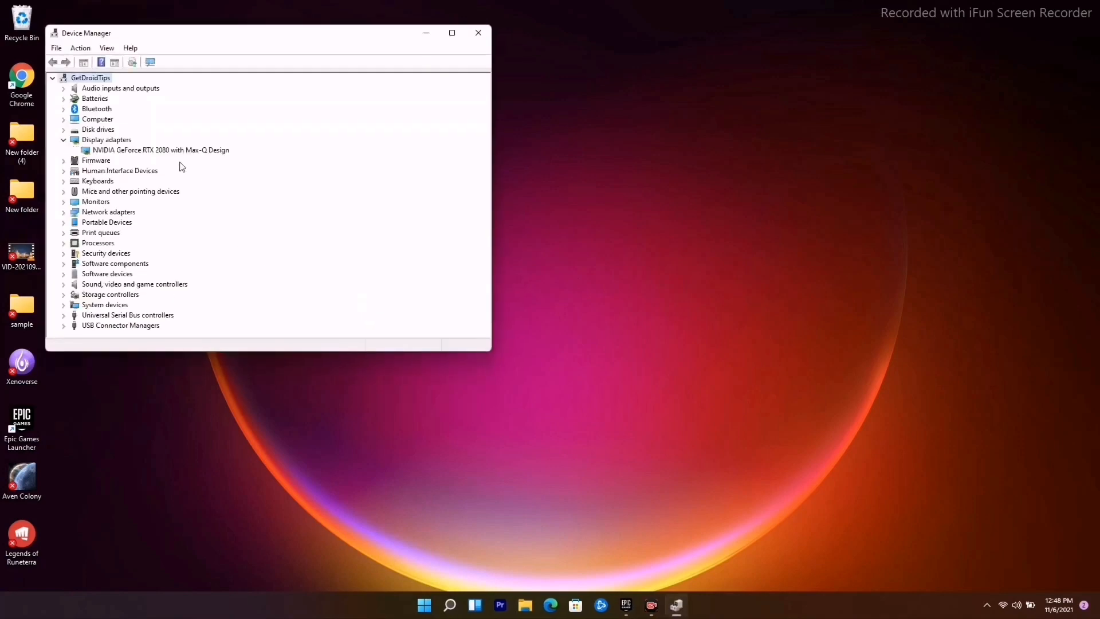
pyautogui.rightClick(160, 150)
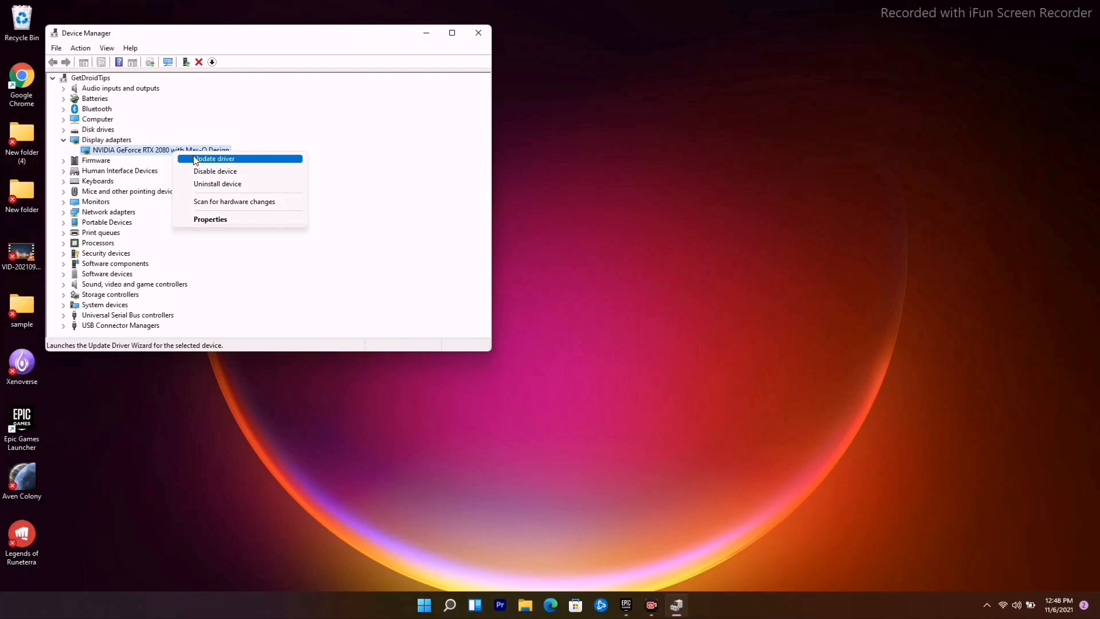
pyautogui.click(213, 158)
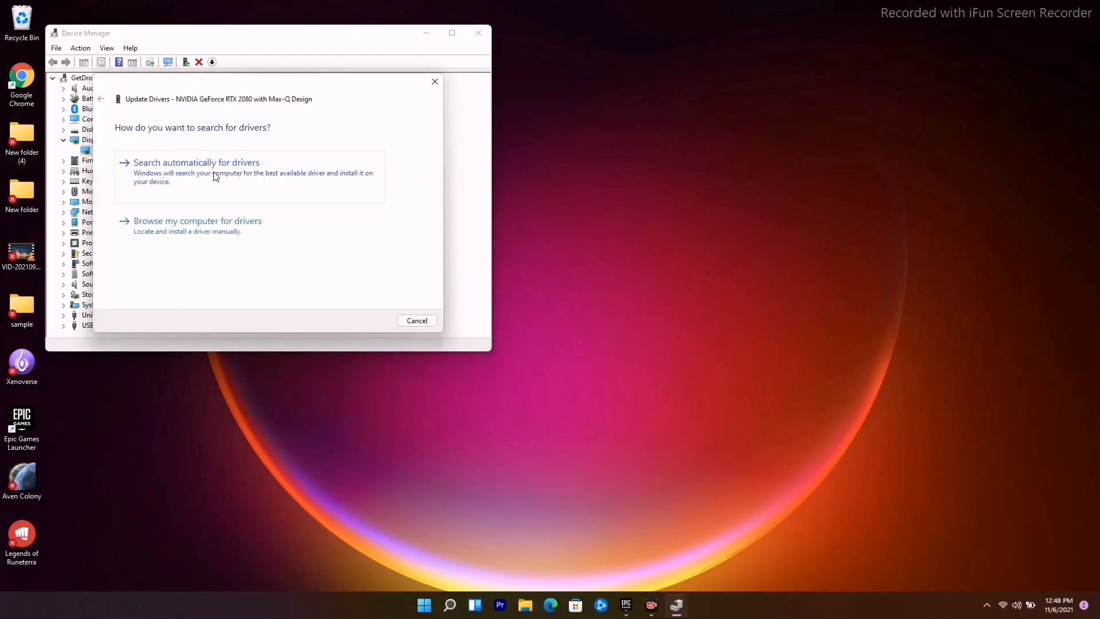
pyautogui.click(197, 162)
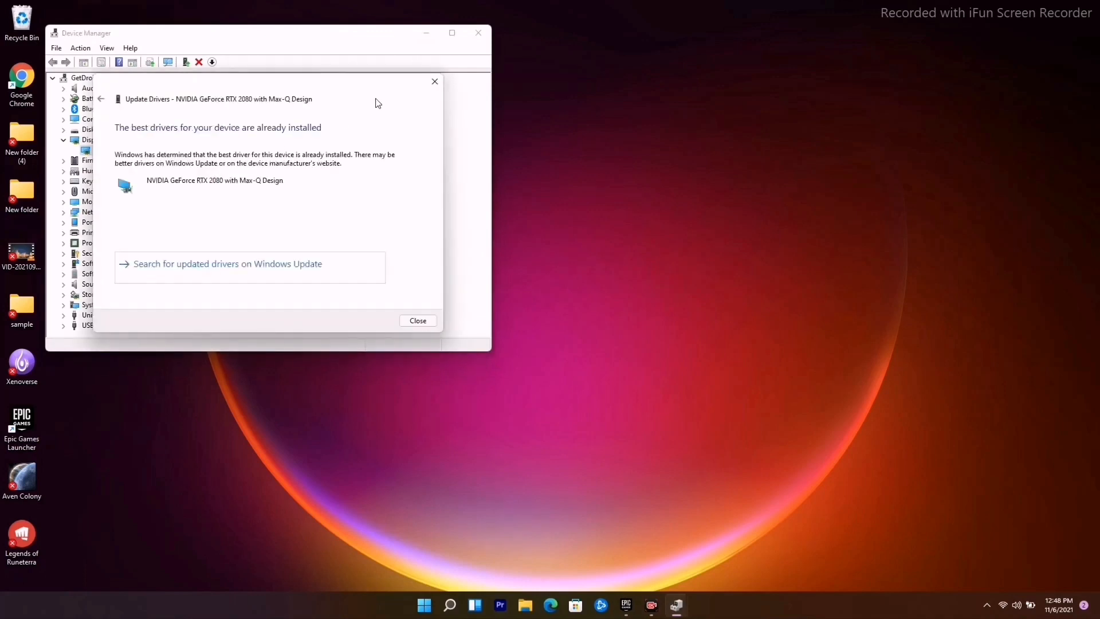
pyautogui.click(417, 321)
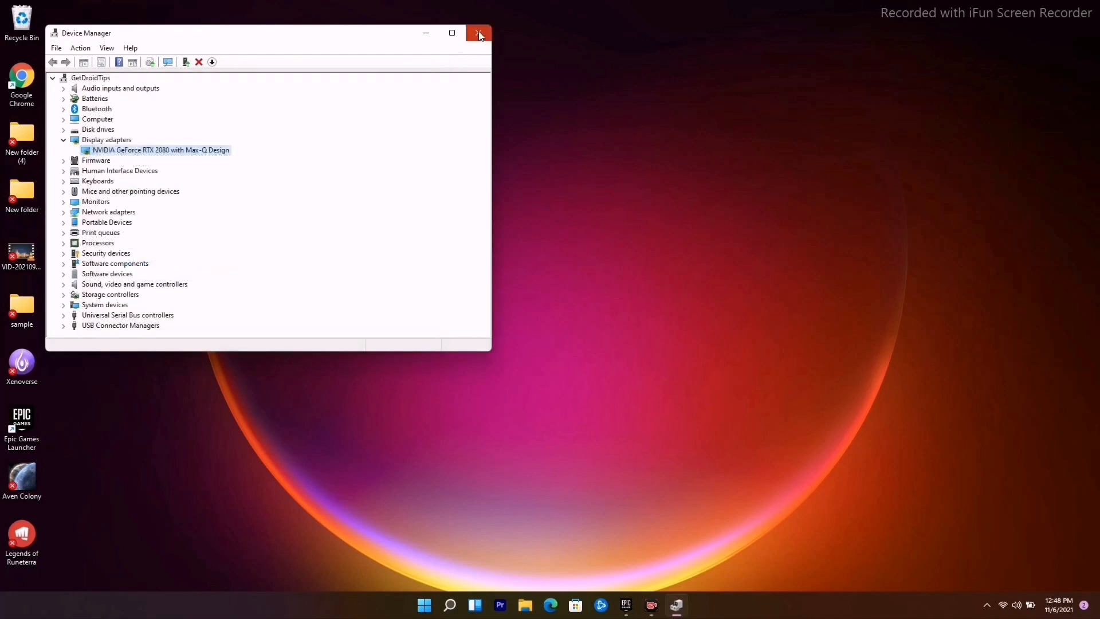
# Step: Close the Device Manager window from its title bar
pyautogui.click(479, 34)
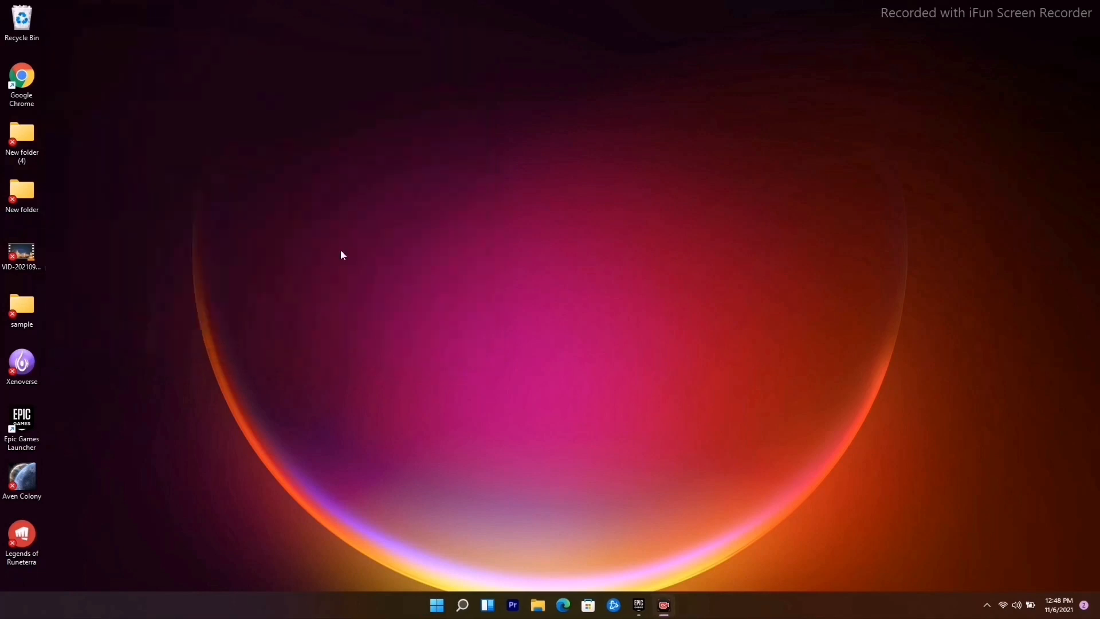
pyautogui.moveTo(465, 243)
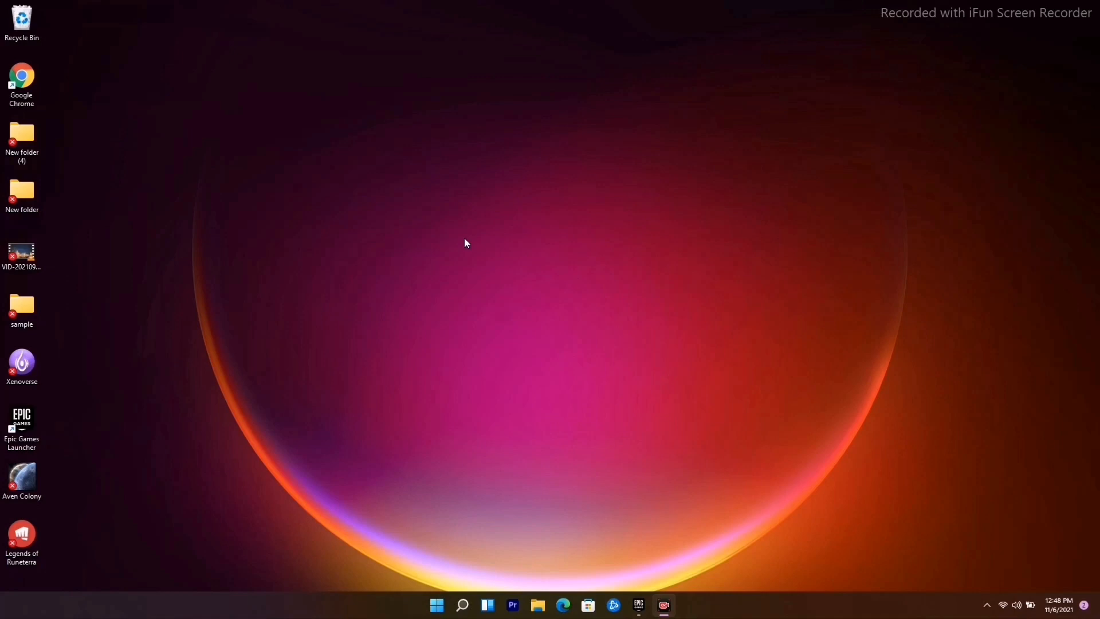
pyautogui.moveTo(571, 316)
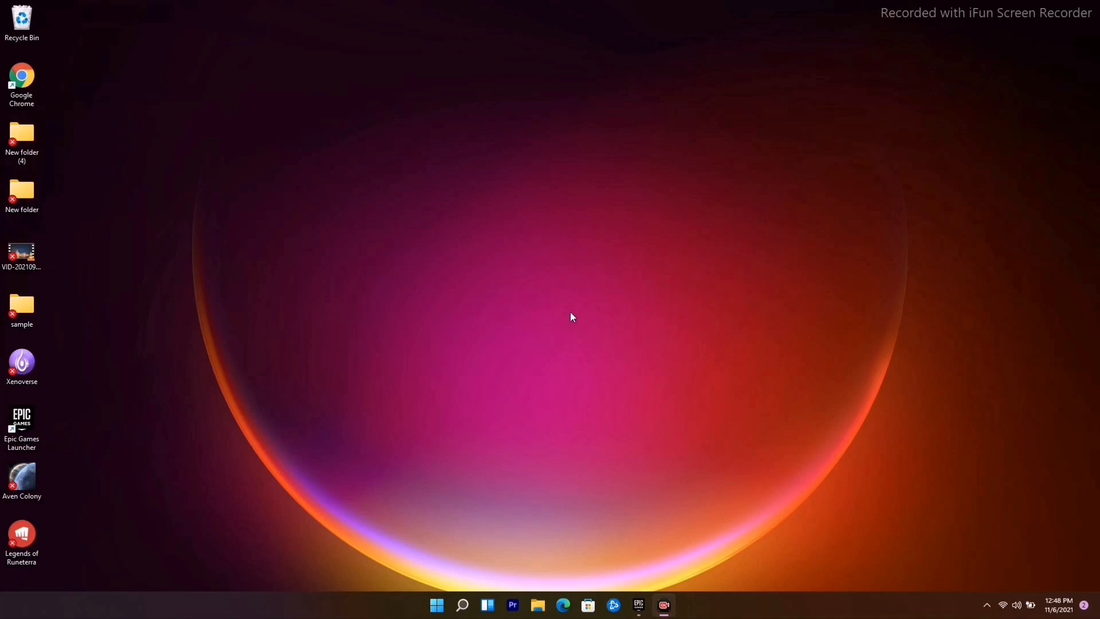
pyautogui.moveTo(571, 313)
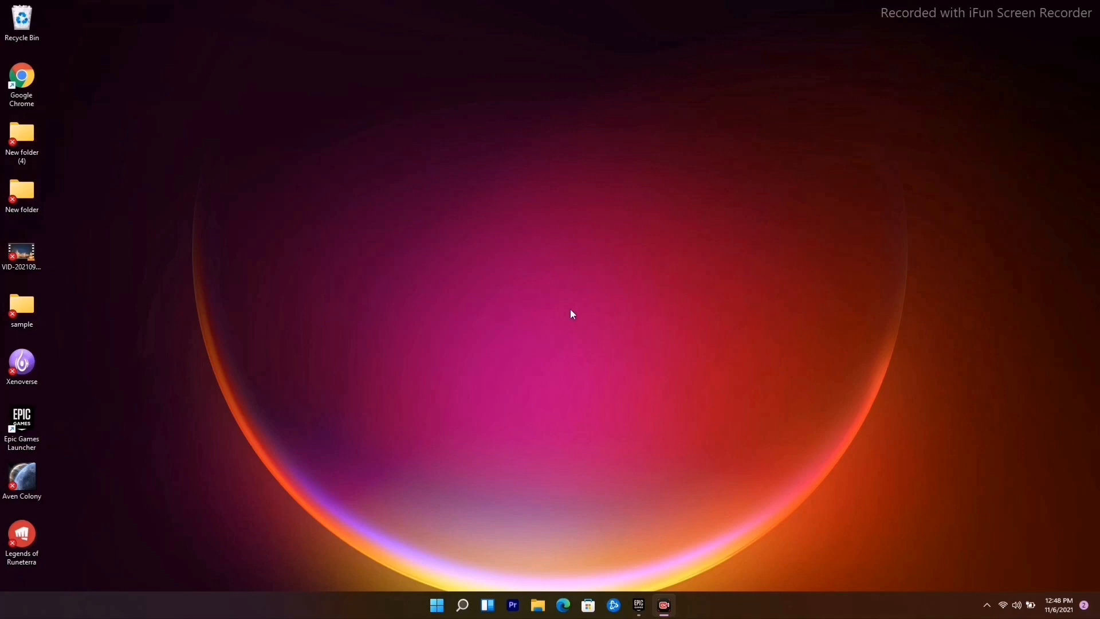
pyautogui.moveTo(472, 581)
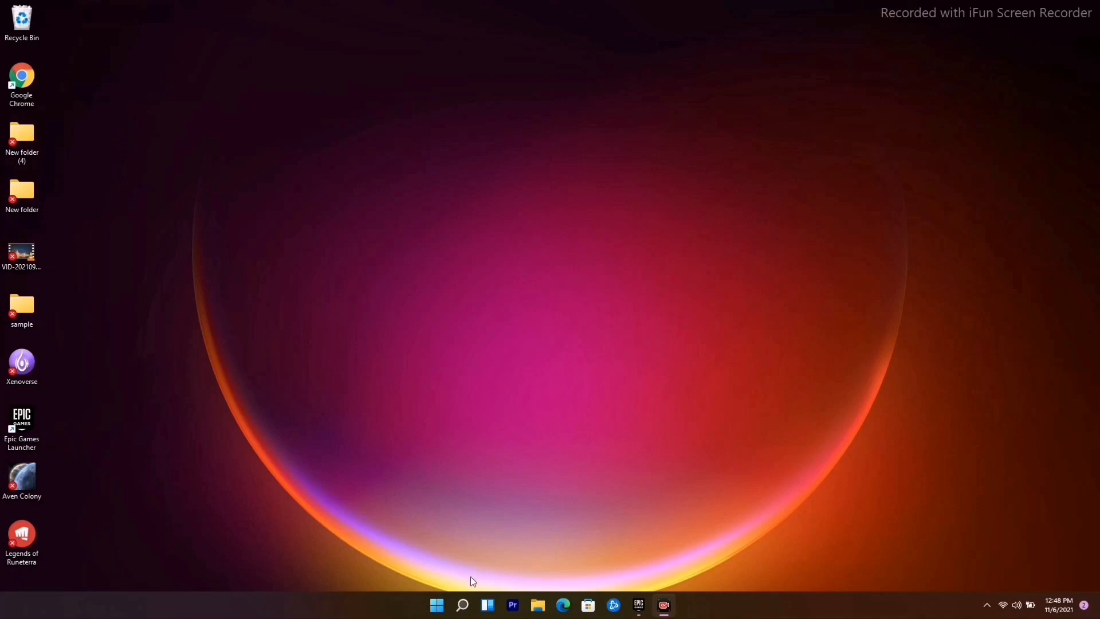
# Step: Launch Settings from Start and show Windows Update with the pending 2021-11 update
pyautogui.click(462, 605)
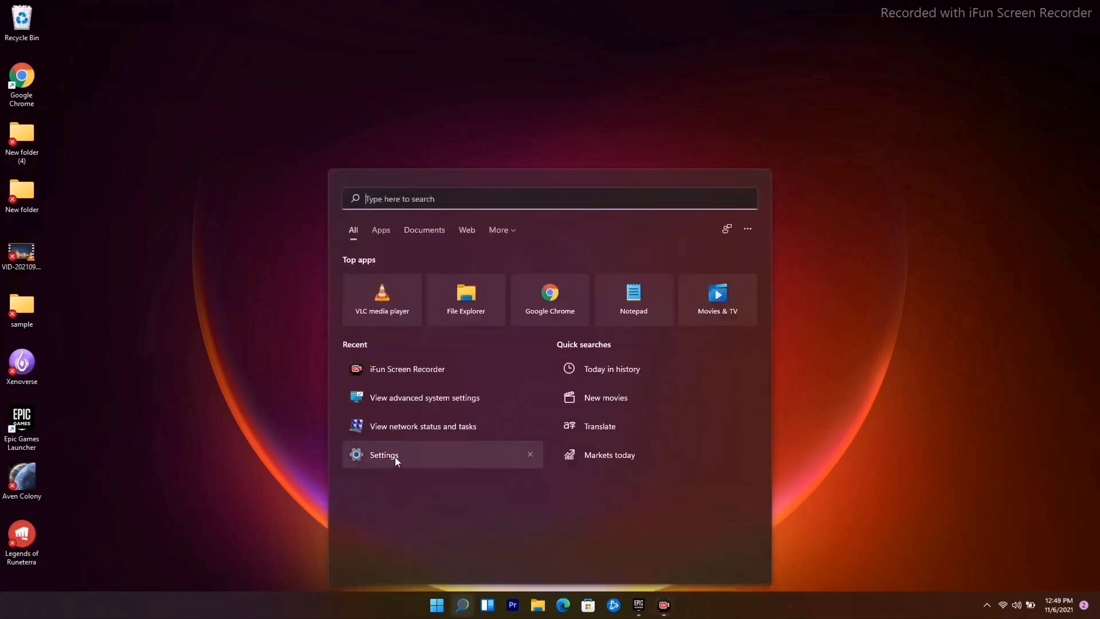
pyautogui.click(384, 455)
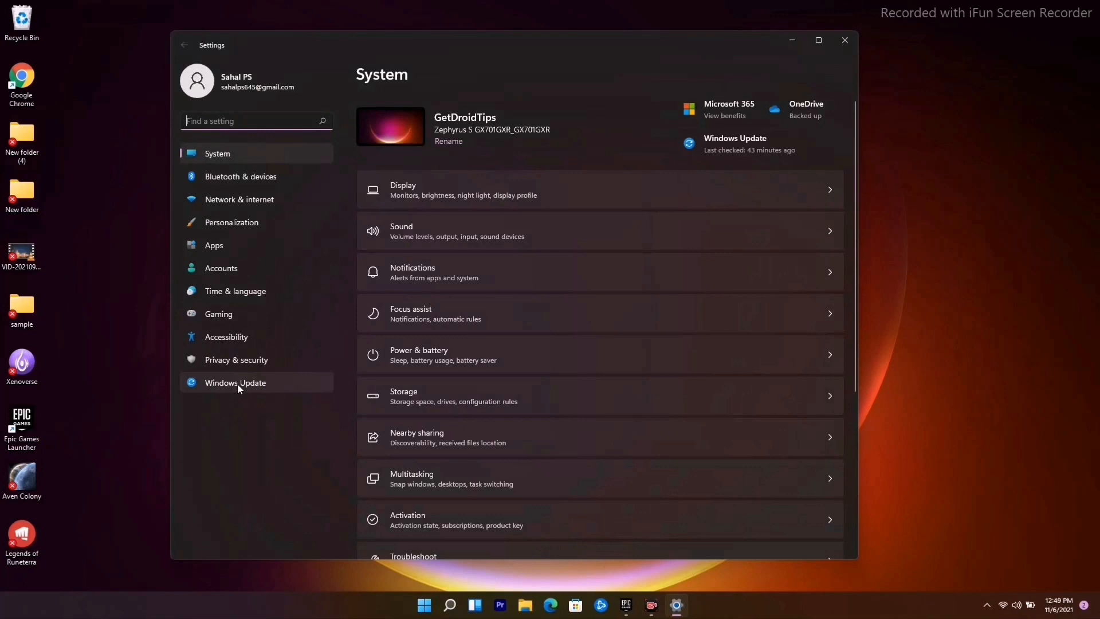
pyautogui.click(235, 383)
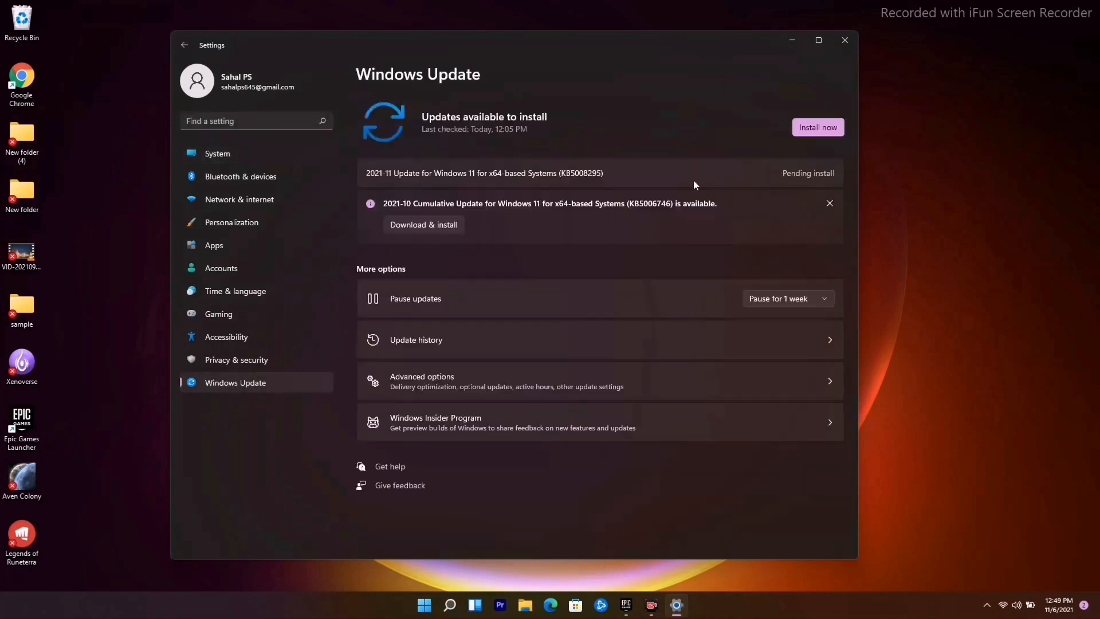
pyautogui.moveTo(734, 141)
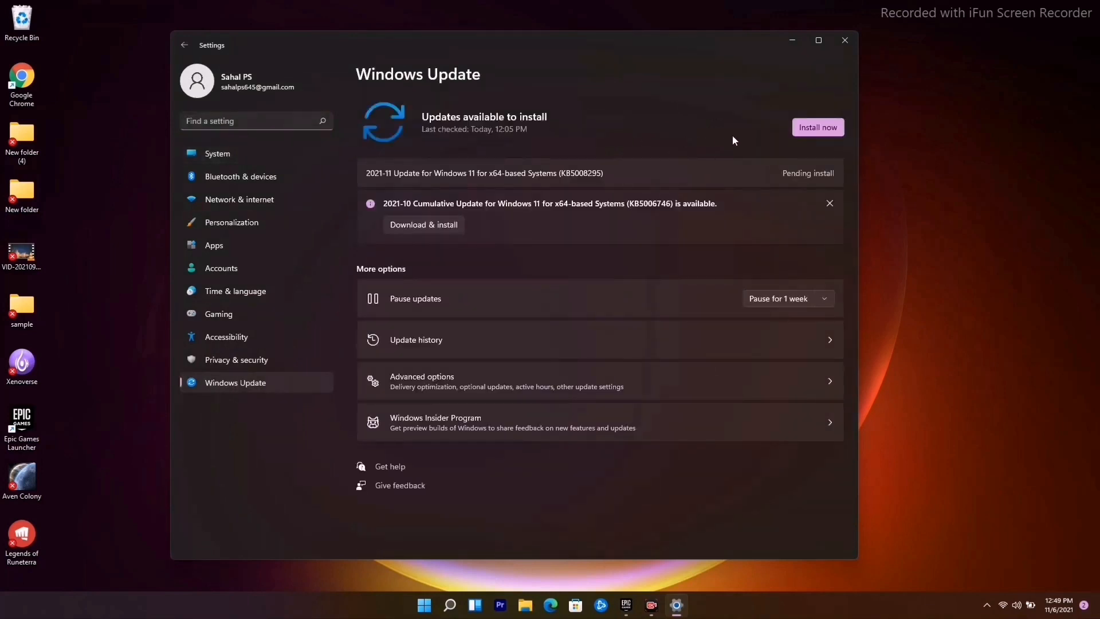
pyautogui.moveTo(572, 144)
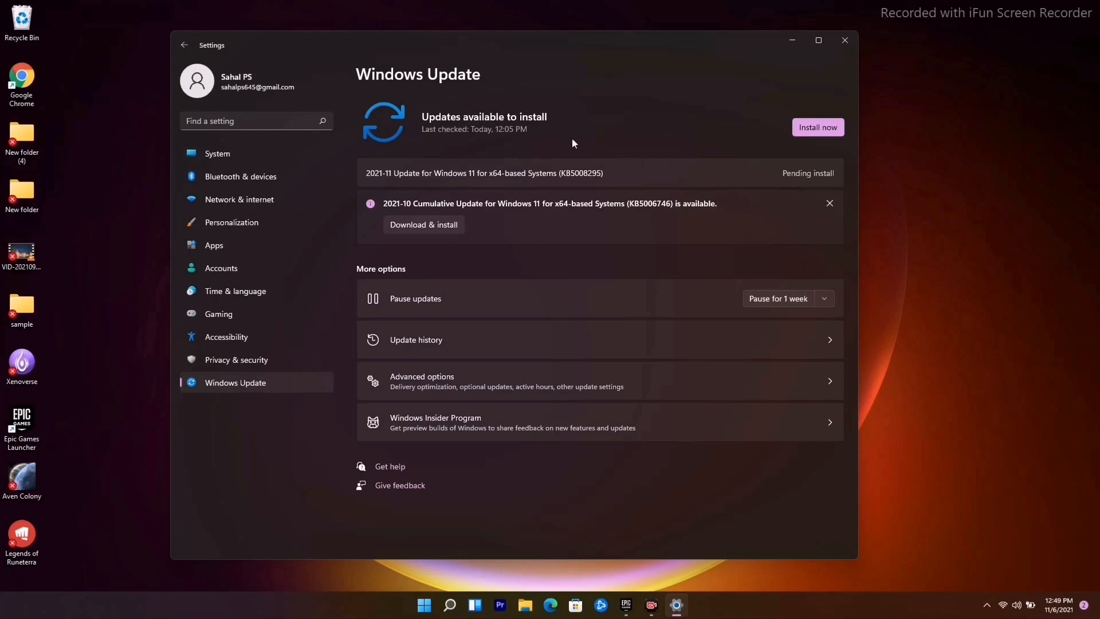
pyautogui.moveTo(500, 141)
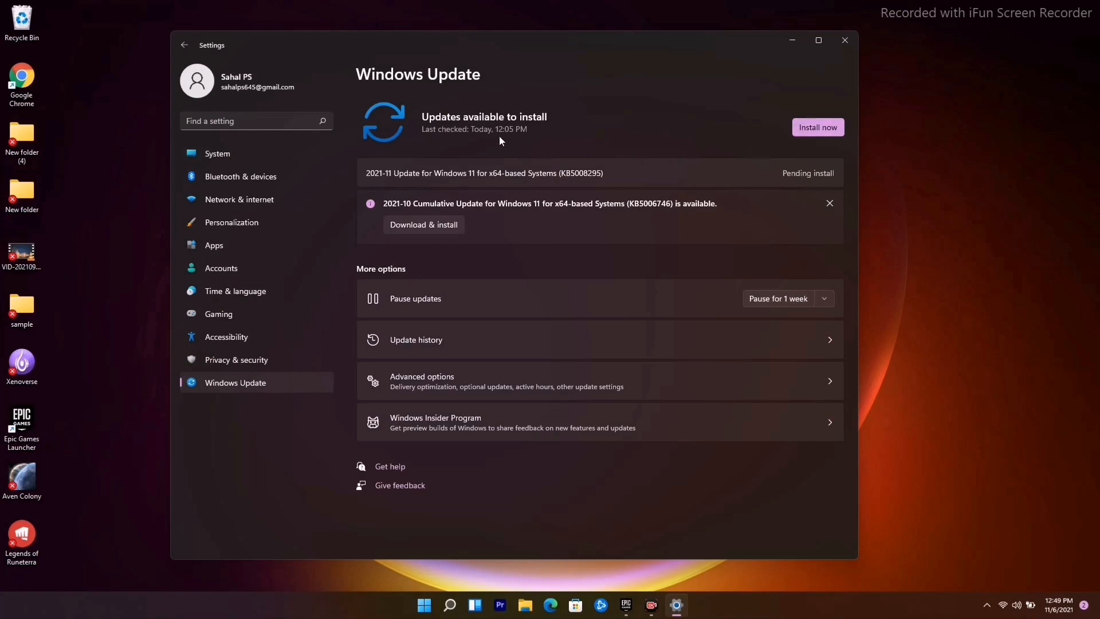
pyautogui.moveTo(777, 67)
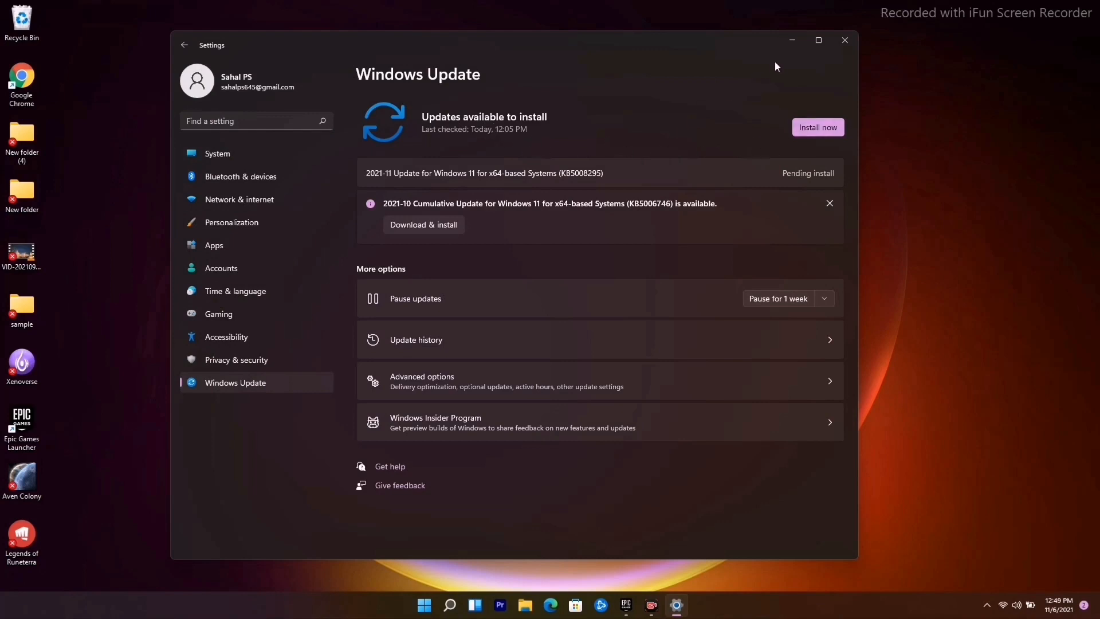
# Step: Close the Settings window and click the taskbar
pyautogui.click(844, 40)
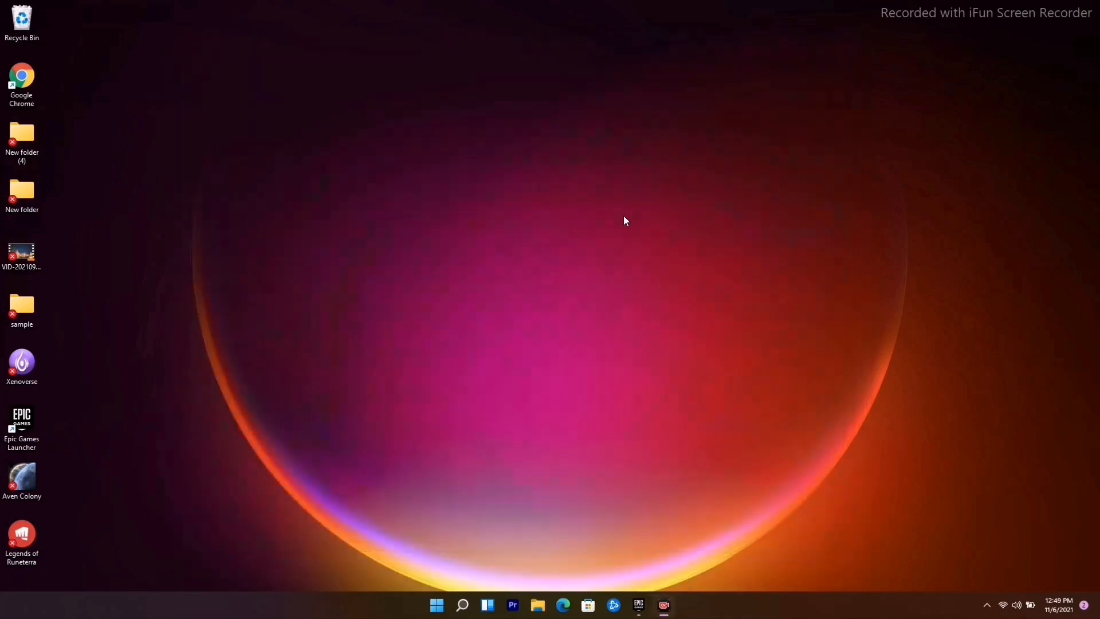
pyautogui.moveTo(690, 615)
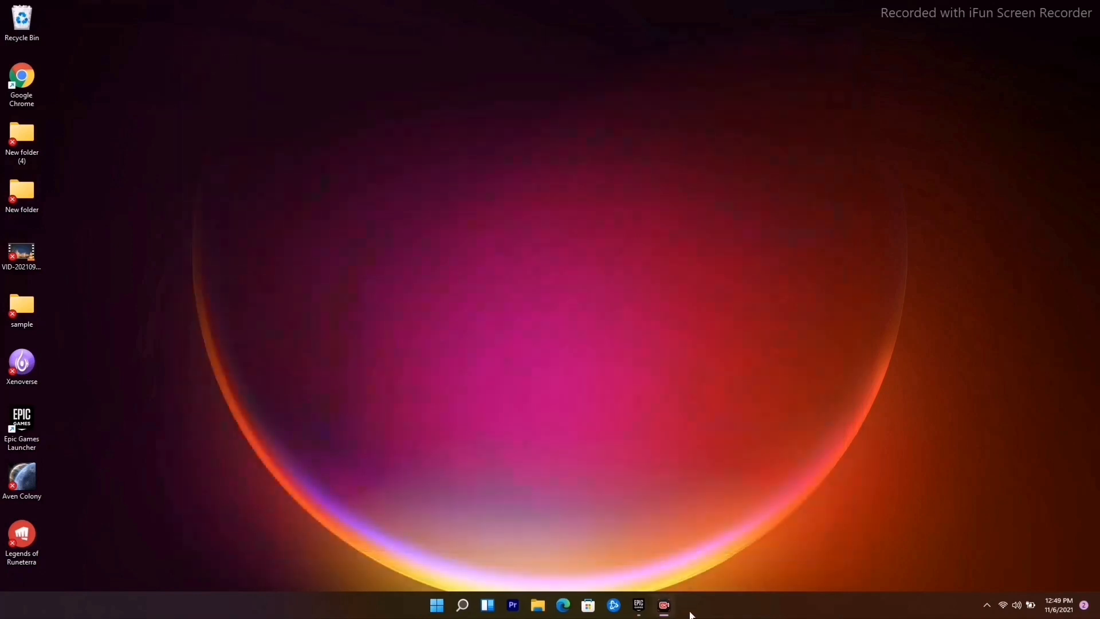
pyautogui.click(637, 605)
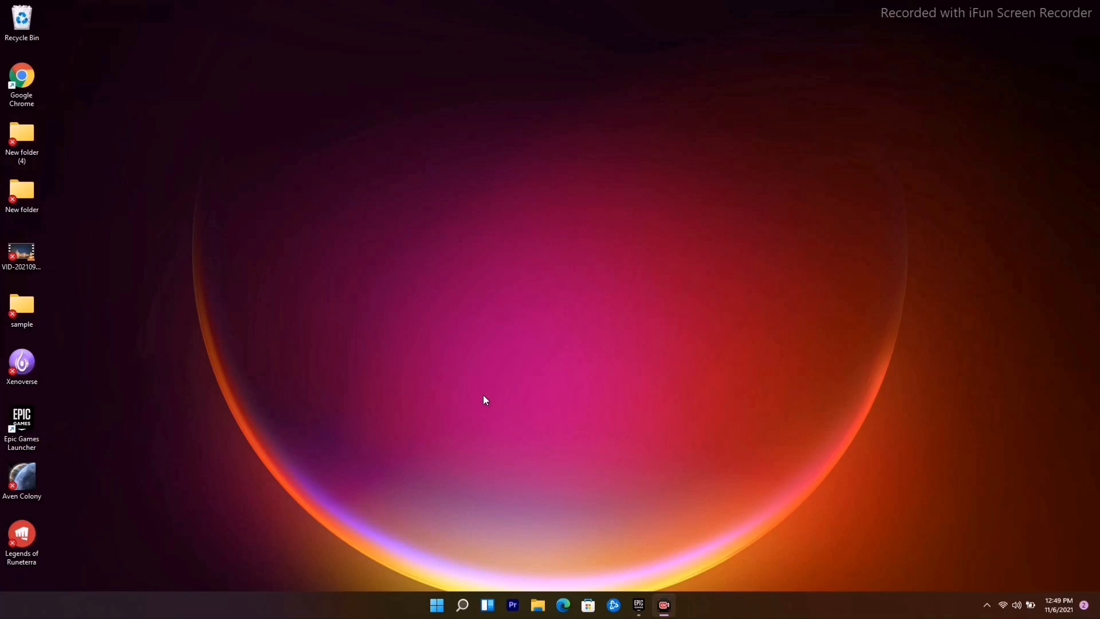
pyautogui.moveTo(572, 388)
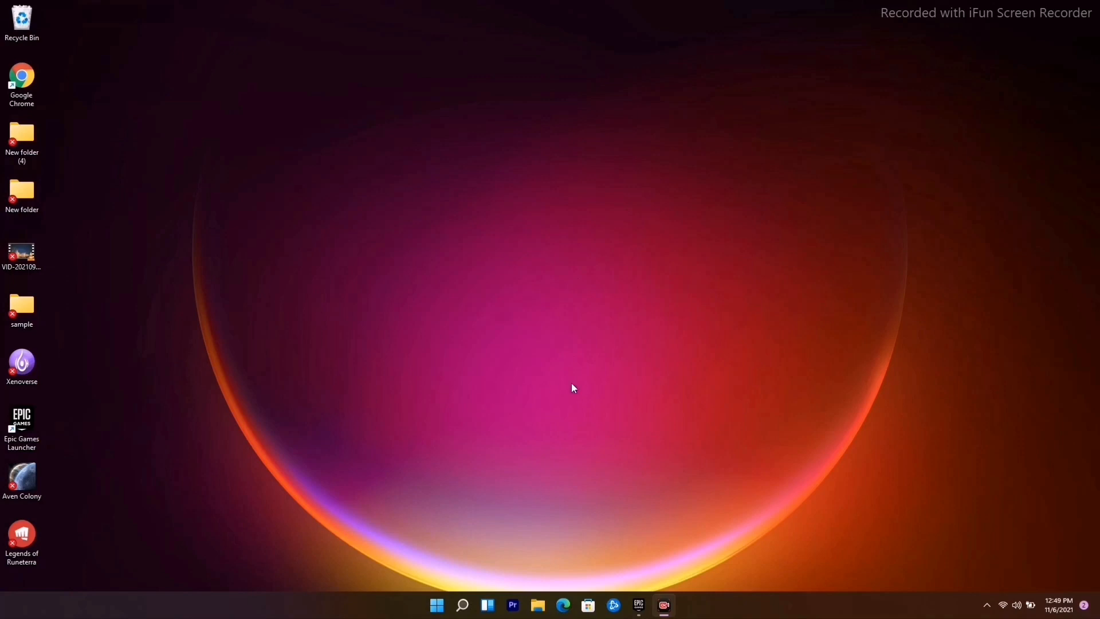